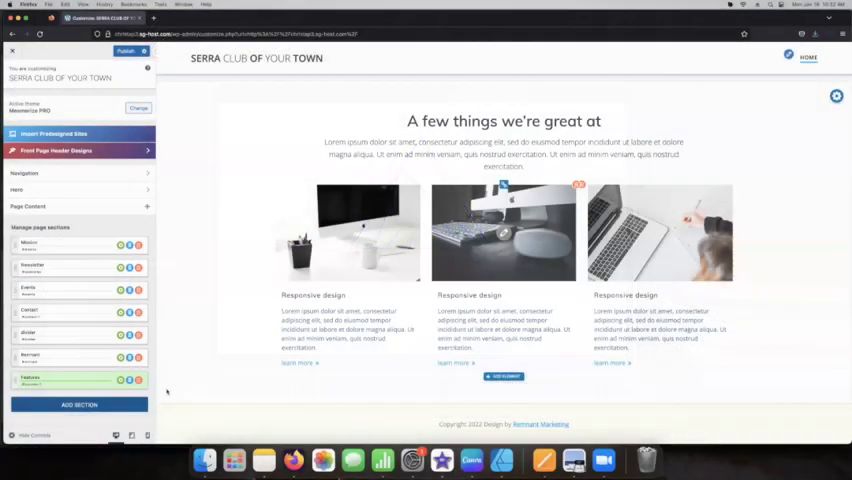
Step: Delete the Features section so Remnant Marketing is the last front-page section
{"action": "scroll", "scroll_direction": "down", "scroll_amount": 3}
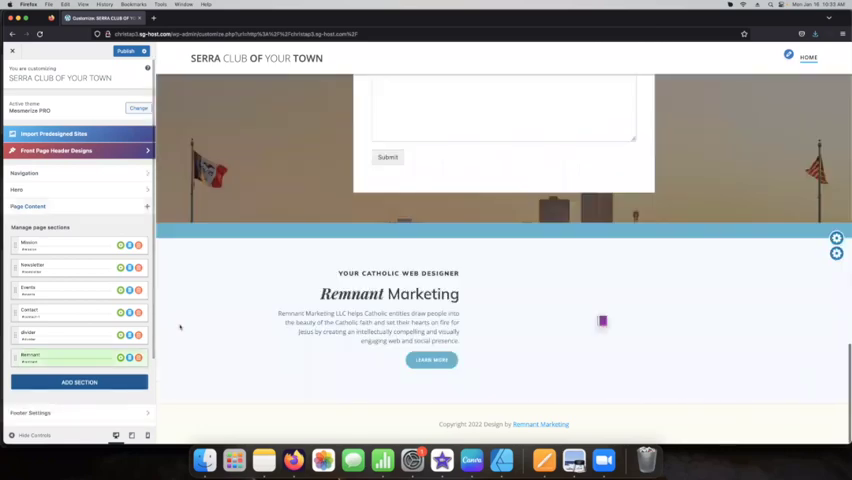
{"action": "mouse_move", "coordinate": [193, 310]}
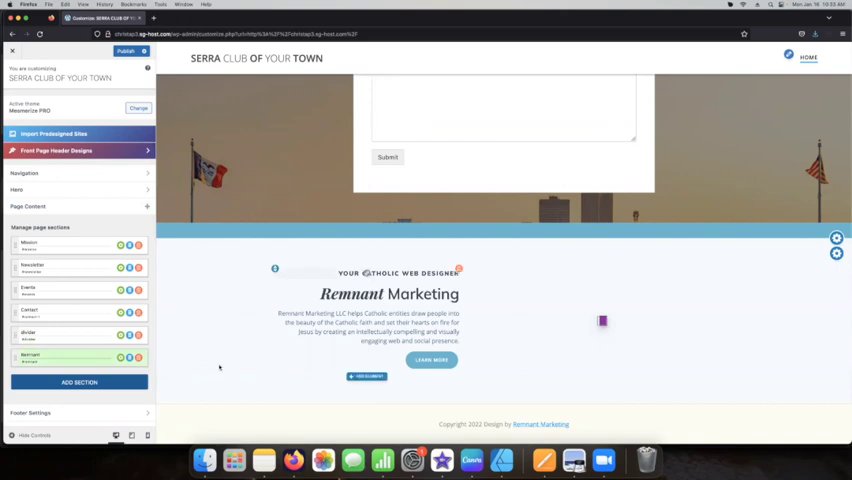
{"action": "left_click", "coordinate": [79, 380]}
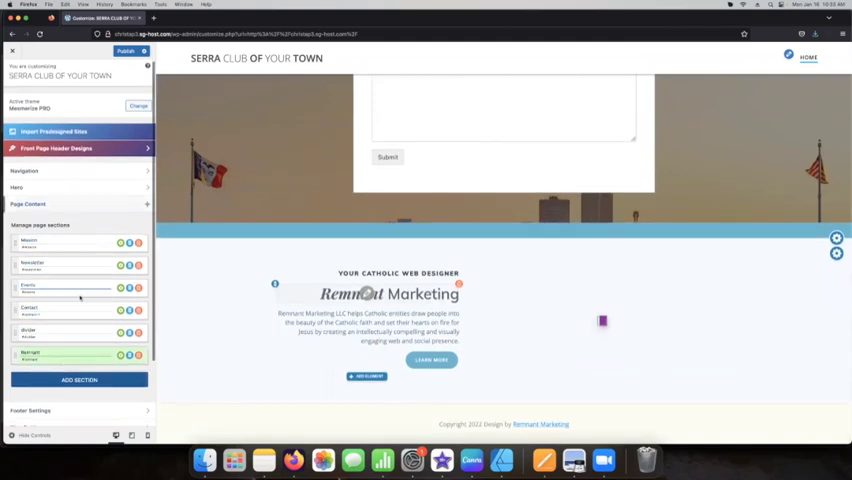
Step: Open the predesigned section library and browse the Features category layouts
{"action": "left_click", "coordinate": [78, 380]}
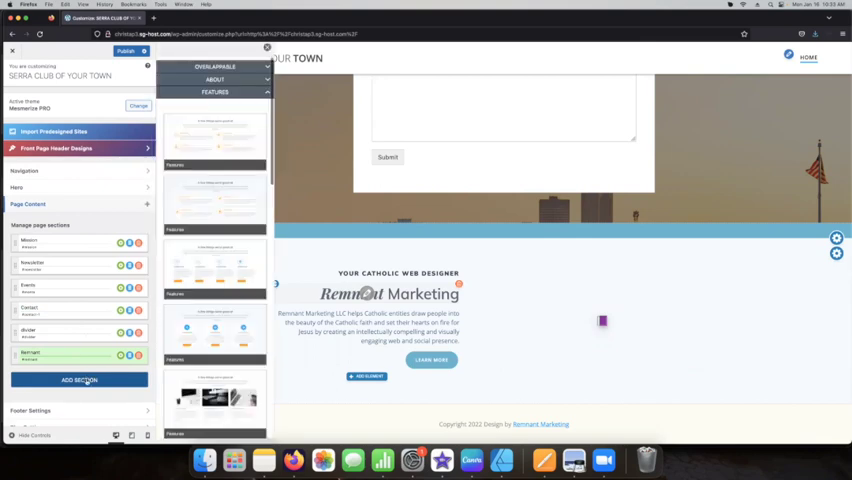
{"action": "left_click", "coordinate": [214, 79]}
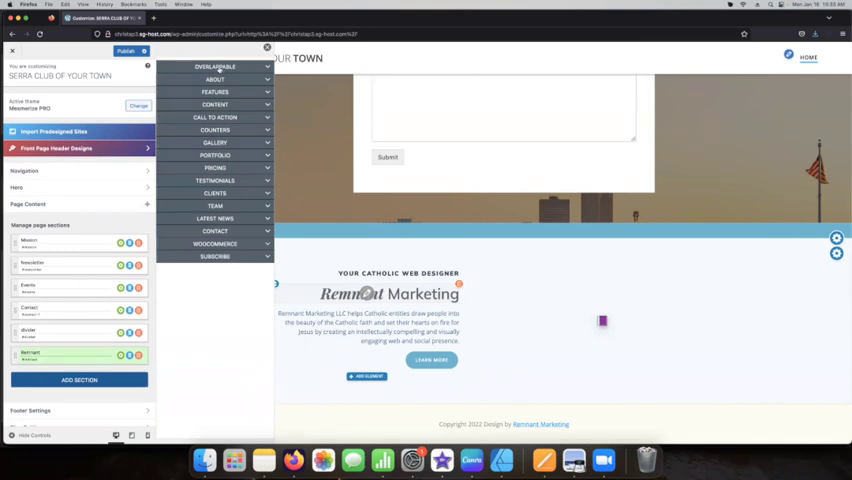
{"action": "left_click", "coordinate": [215, 79]}
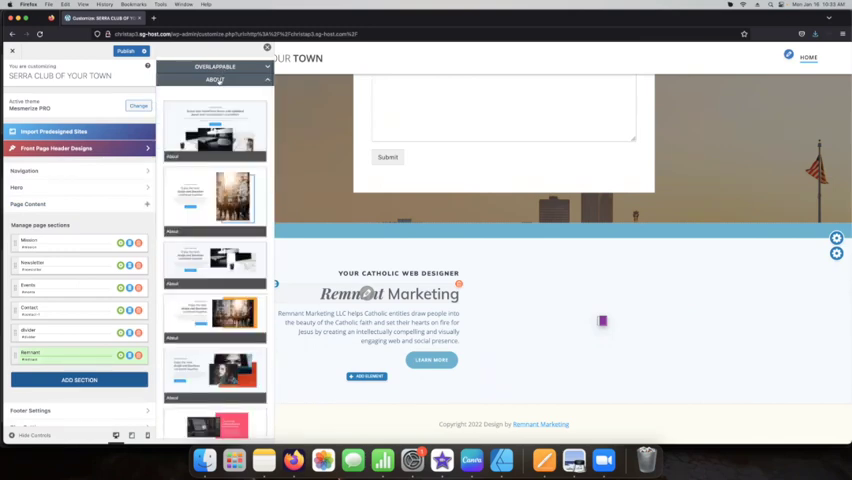
{"action": "left_click", "coordinate": [219, 81]}
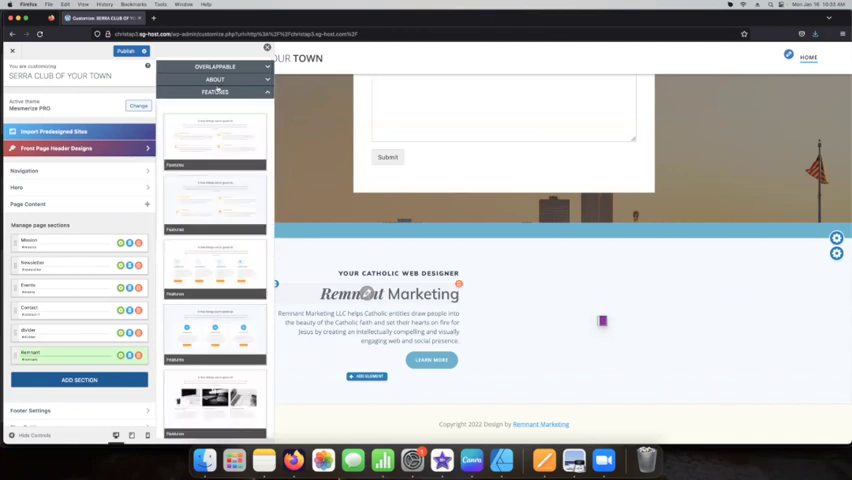
{"action": "left_click", "coordinate": [216, 91]}
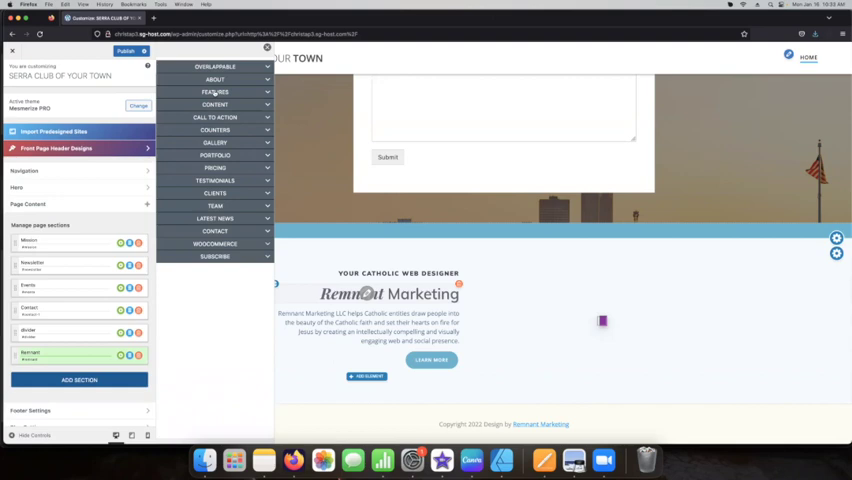
{"action": "left_click", "coordinate": [215, 92]}
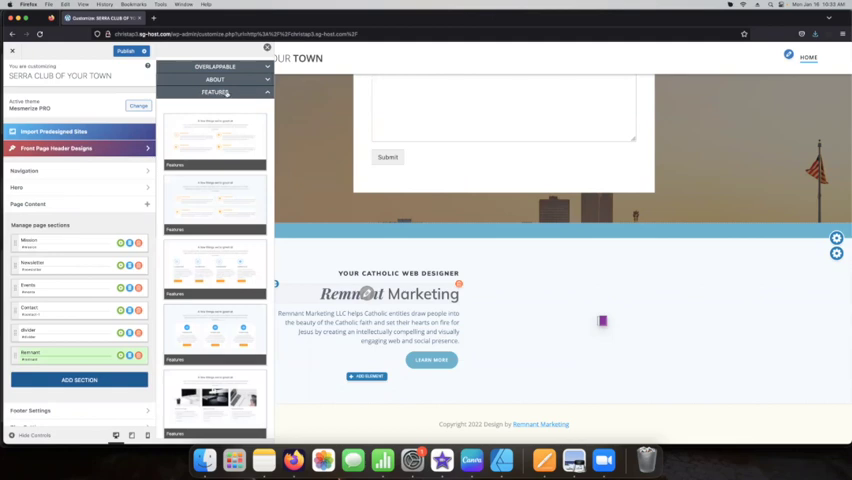
{"action": "scroll", "scroll_direction": "down", "scroll_amount": 3}
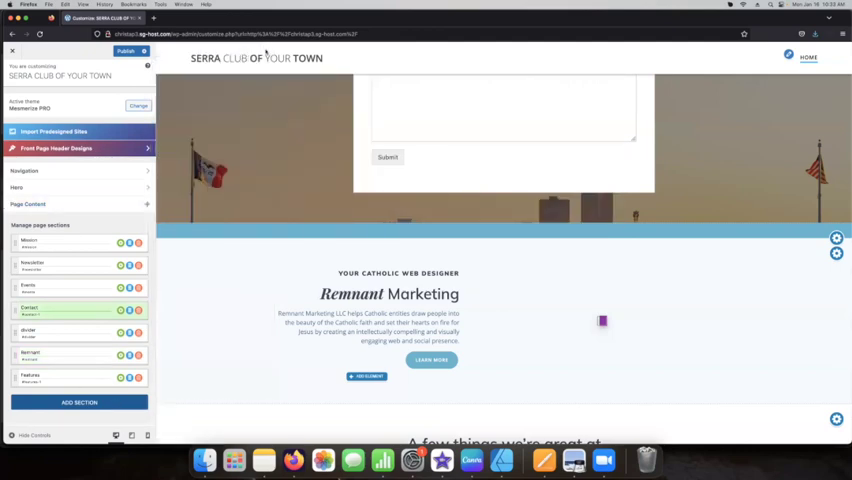
{"action": "scroll", "scroll_direction": "down", "scroll_amount": 3}
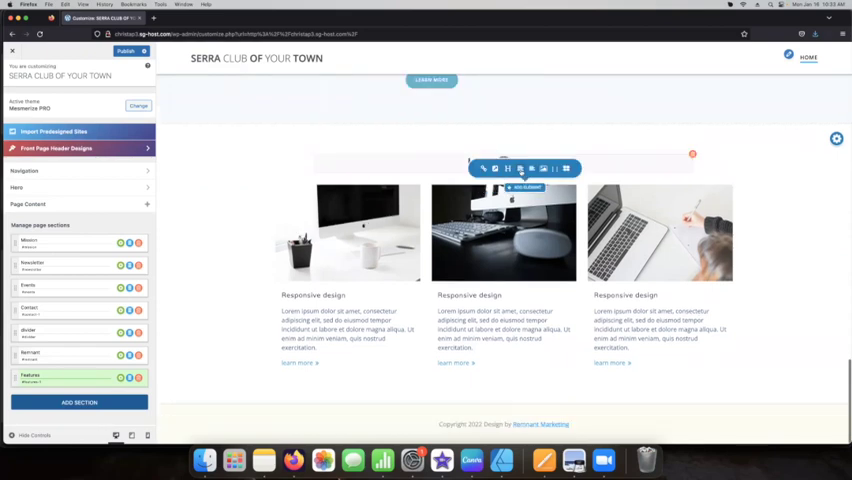
Step: Replace the features section heading text with 'Fruits'
{"action": "left_click", "coordinate": [503, 163]}
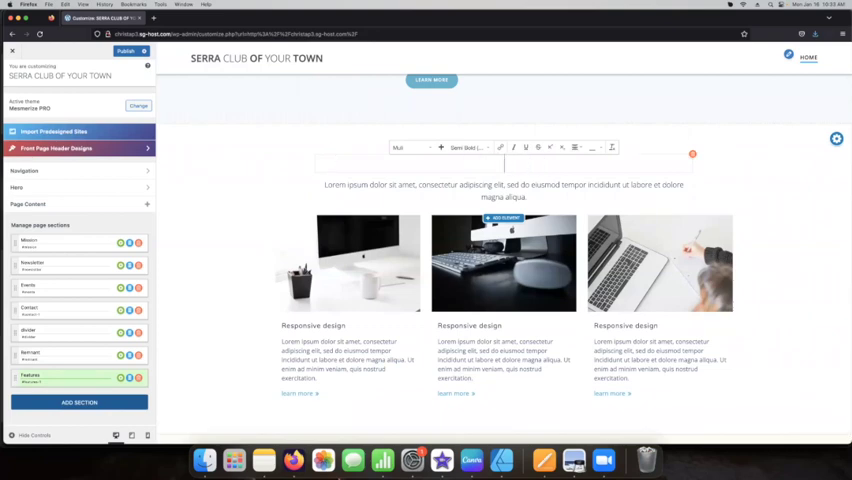
{"action": "type", "text": "Fruits"}
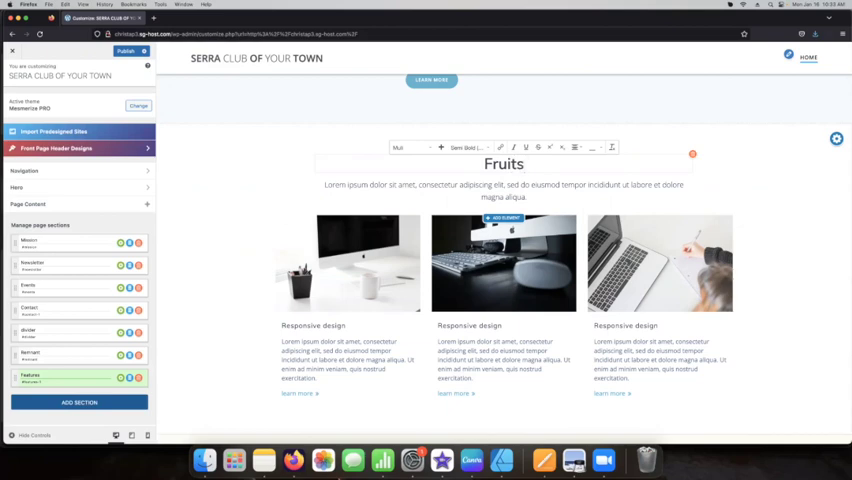
{"action": "mouse_move", "coordinate": [507, 197]}
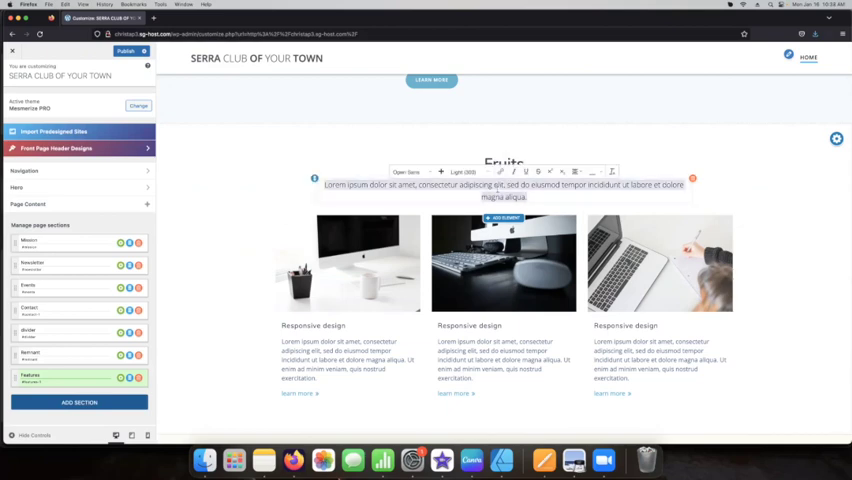
{"action": "scroll", "scroll_direction": "down", "scroll_amount": 3}
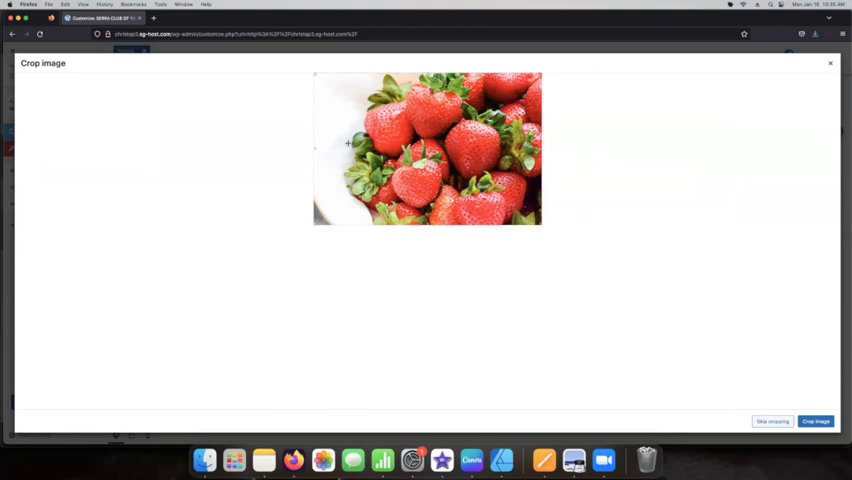
{"action": "mouse_move", "coordinate": [730, 335]}
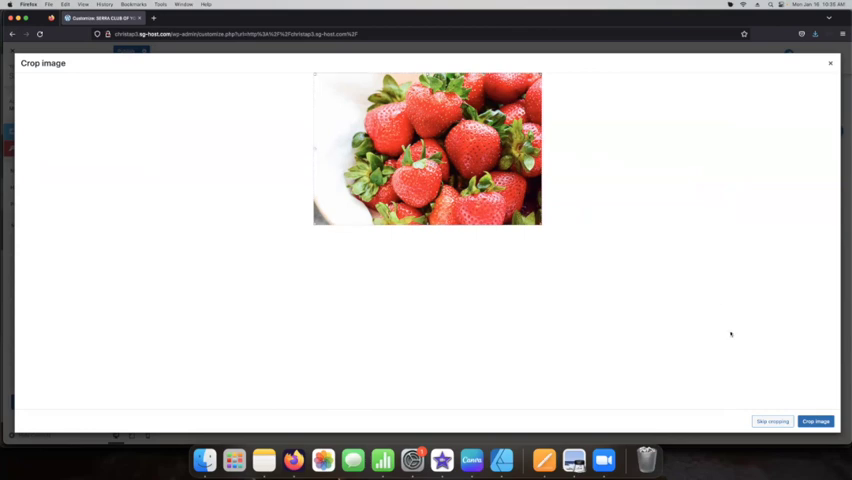
Step: Crop the strawberry photo for the first item and open the image library
{"action": "left_click", "coordinate": [817, 421]}
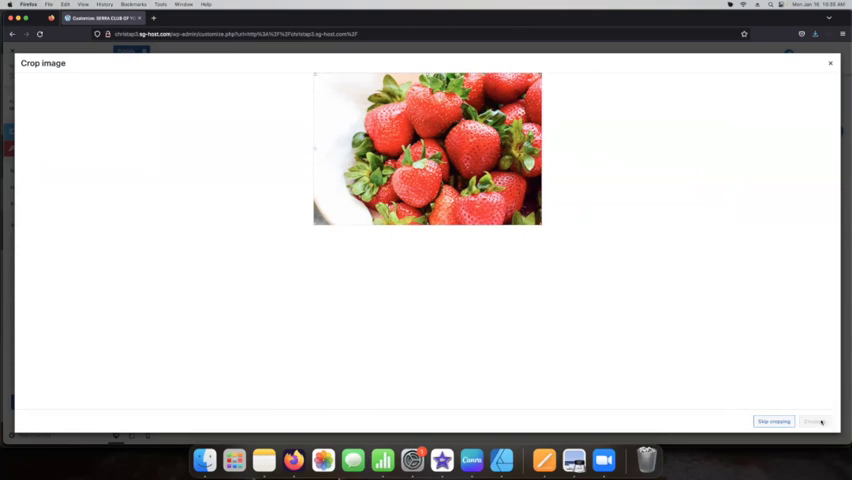
{"action": "left_click", "coordinate": [820, 421]}
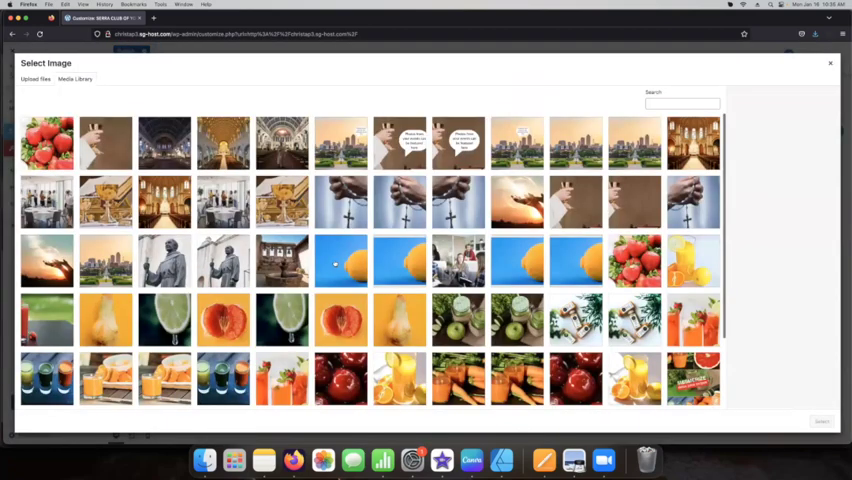
Step: Use the lemon-on-blue photo, cropped square, as the second item's image
{"action": "left_click", "coordinate": [340, 261]}
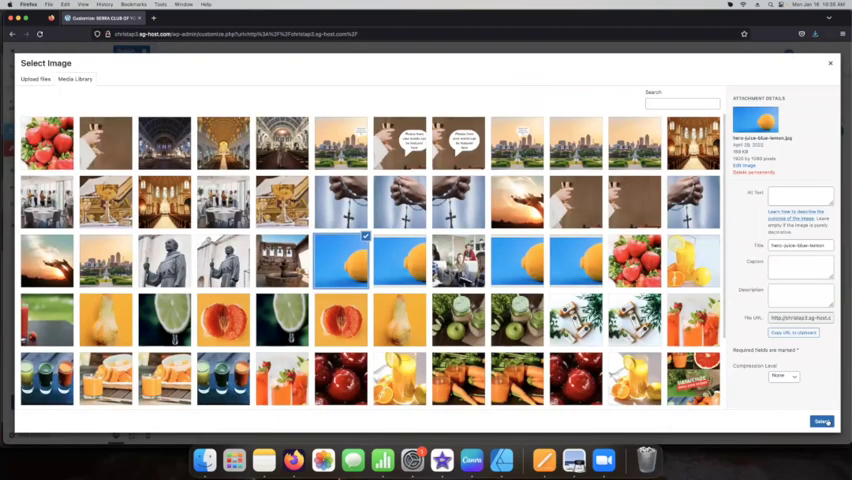
{"action": "left_click", "coordinate": [827, 419]}
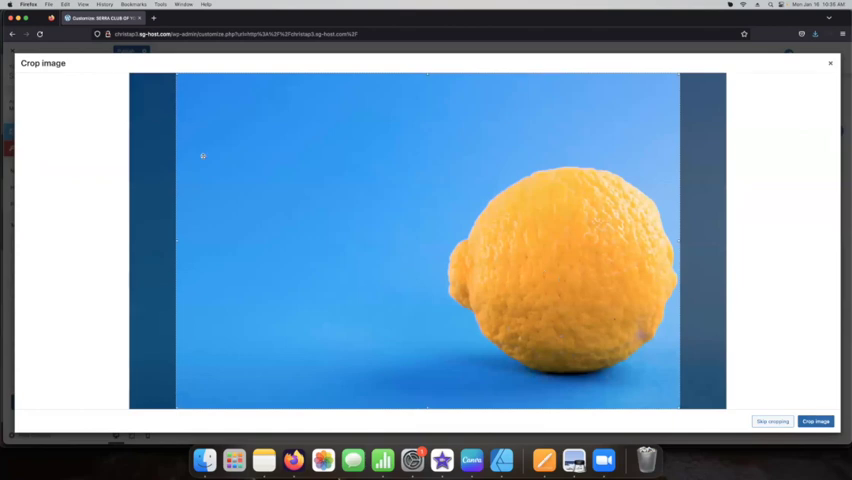
{"action": "mouse_move", "coordinate": [705, 250]}
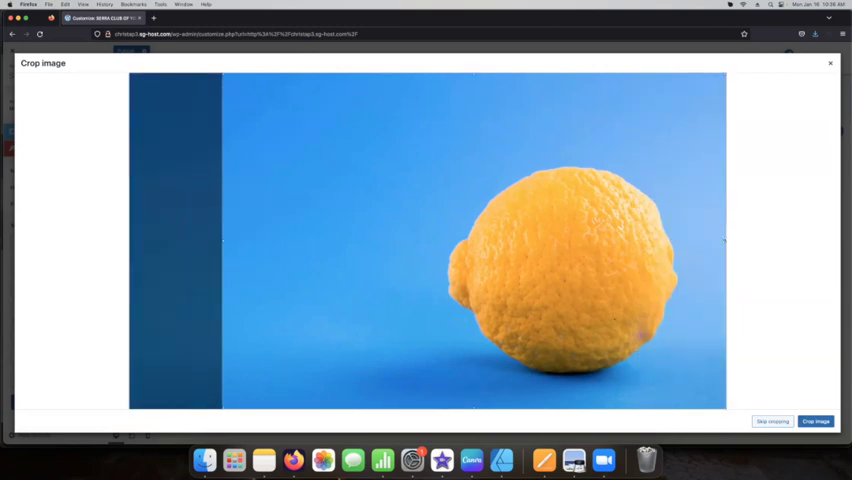
{"action": "mouse_move", "coordinate": [179, 275]}
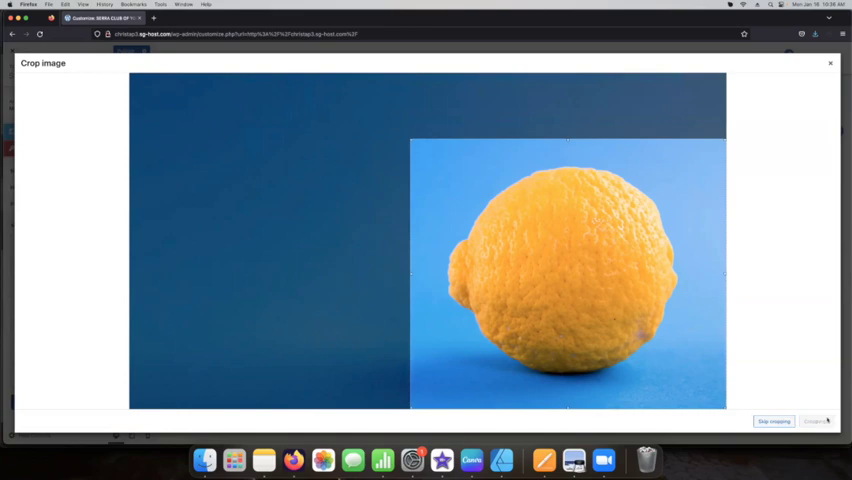
{"action": "left_click", "coordinate": [822, 423]}
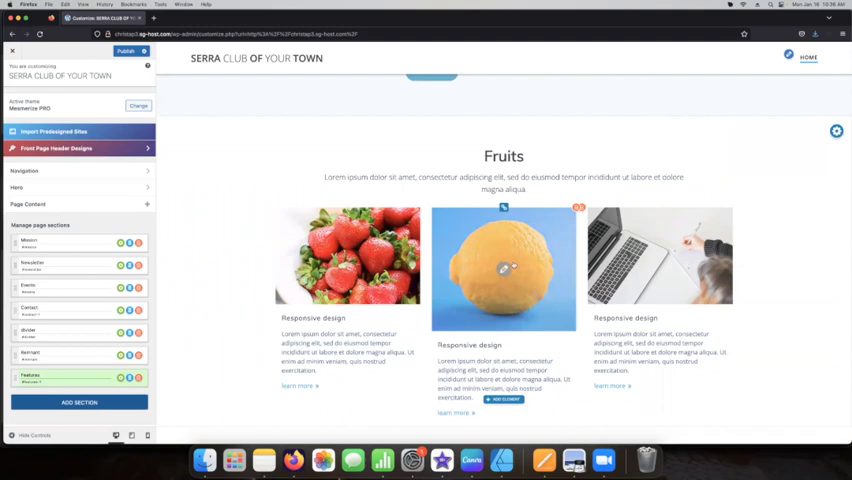
Step: Pick the green juice and apple photo for the lemon item, then cancel cropping
{"action": "left_click", "coordinate": [503, 268]}
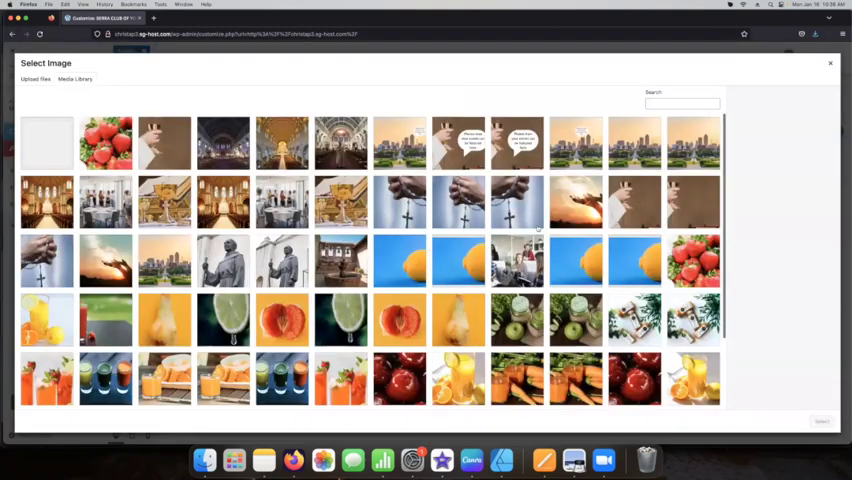
{"action": "left_click", "coordinate": [458, 261]}
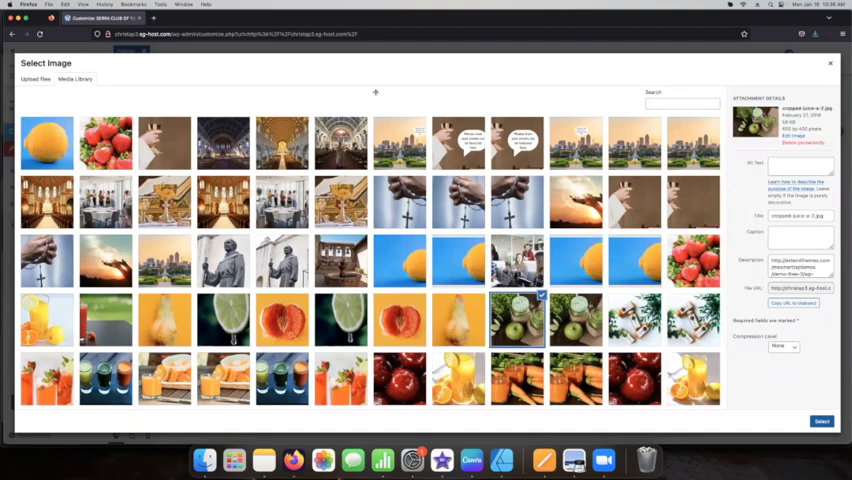
{"action": "left_click", "coordinate": [823, 420]}
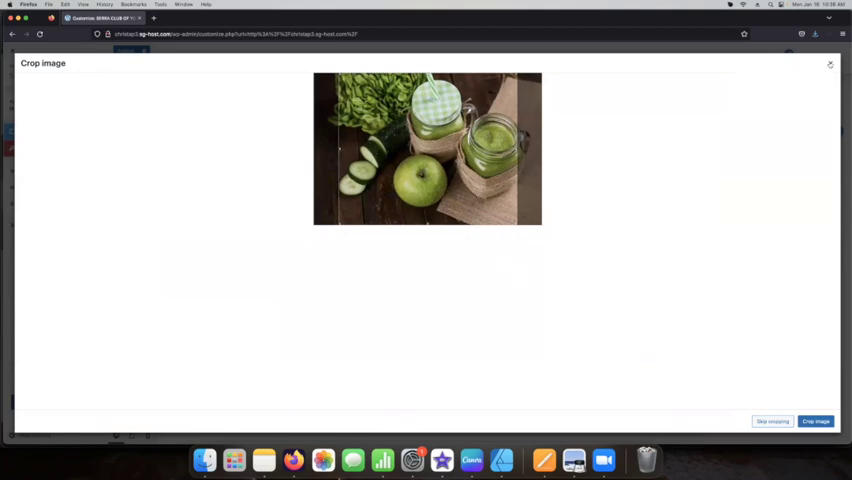
{"action": "left_click", "coordinate": [821, 422]}
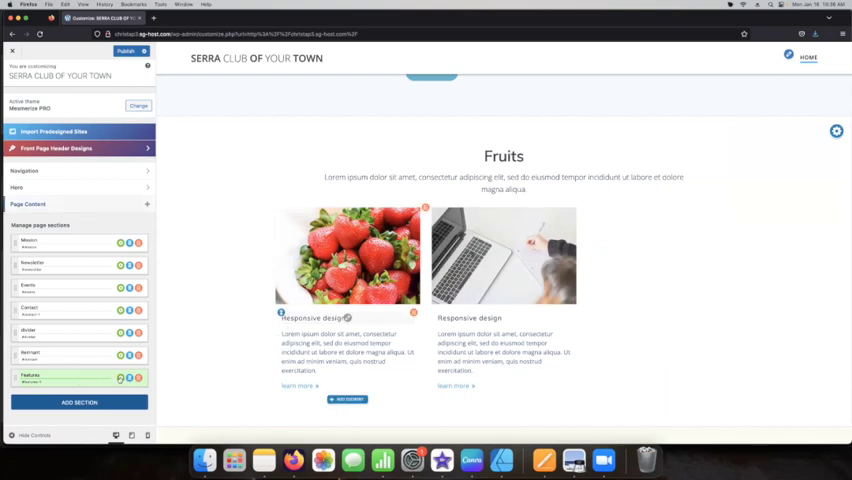
Step: Add another item to the Fruits section from its settings panel
{"action": "left_click", "coordinate": [123, 376]}
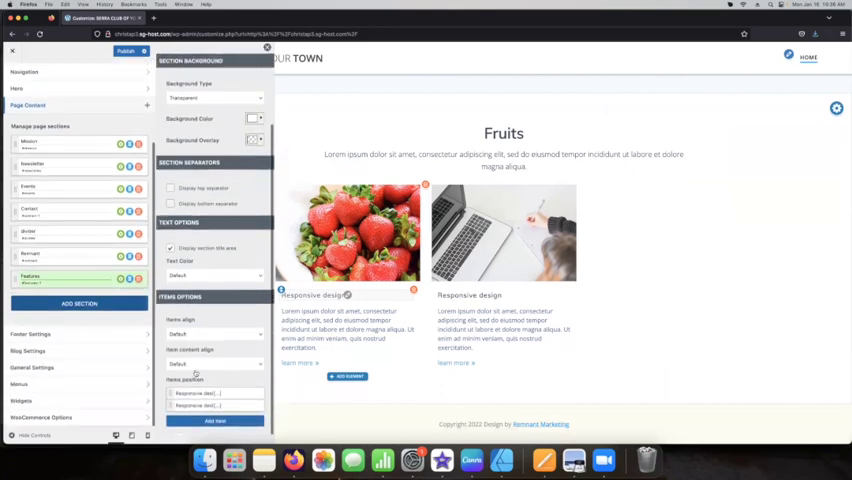
{"action": "left_click", "coordinate": [215, 434]}
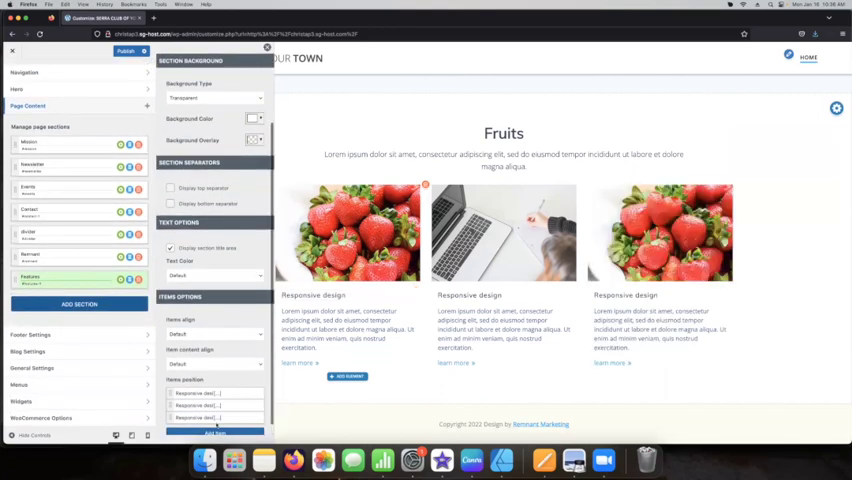
{"action": "left_click", "coordinate": [267, 50]}
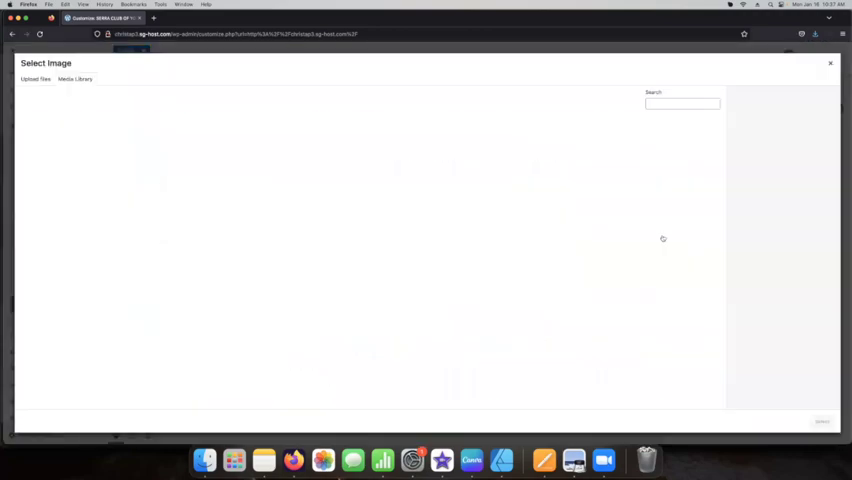
Step: Use the lime slice photo as the fruit item's image
{"action": "left_click", "coordinate": [282, 320]}
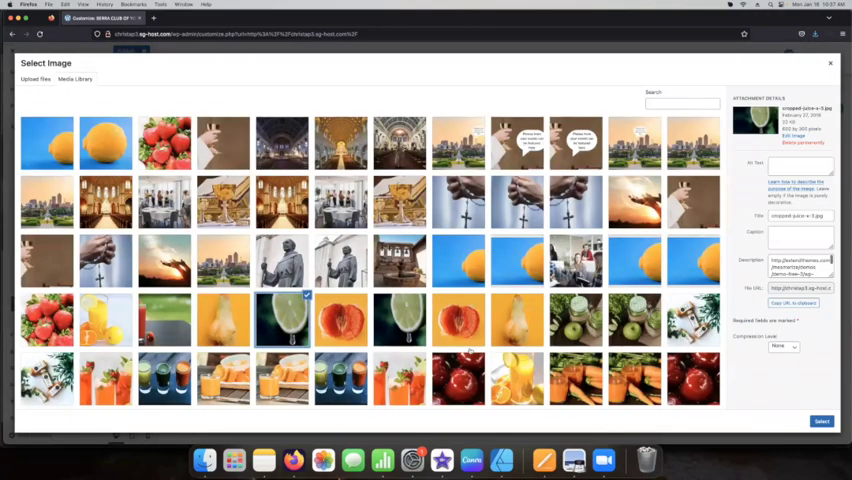
{"action": "left_click", "coordinate": [822, 418]}
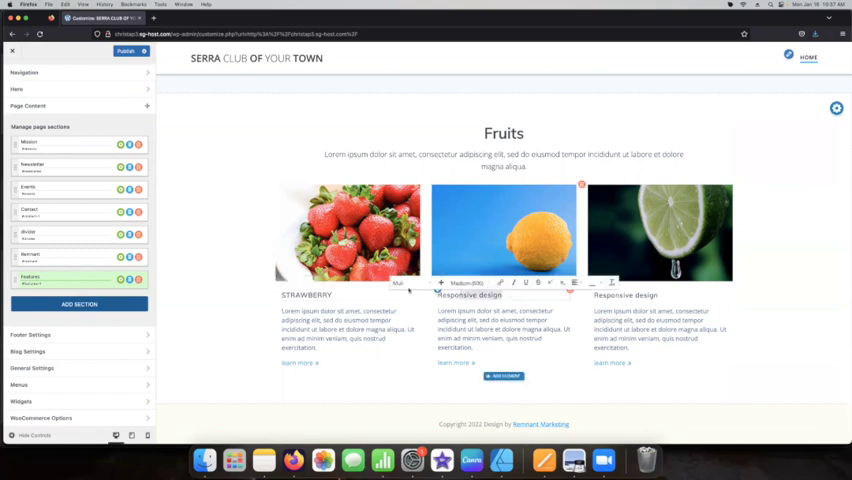
Step: Replace the second item's title text with LEMON
{"action": "type", "text": "LEMON"}
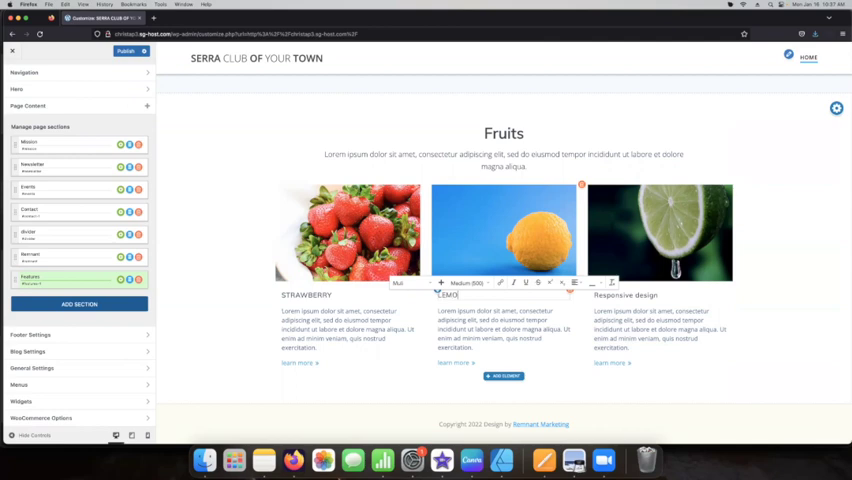
{"action": "left_click", "coordinate": [627, 294]}
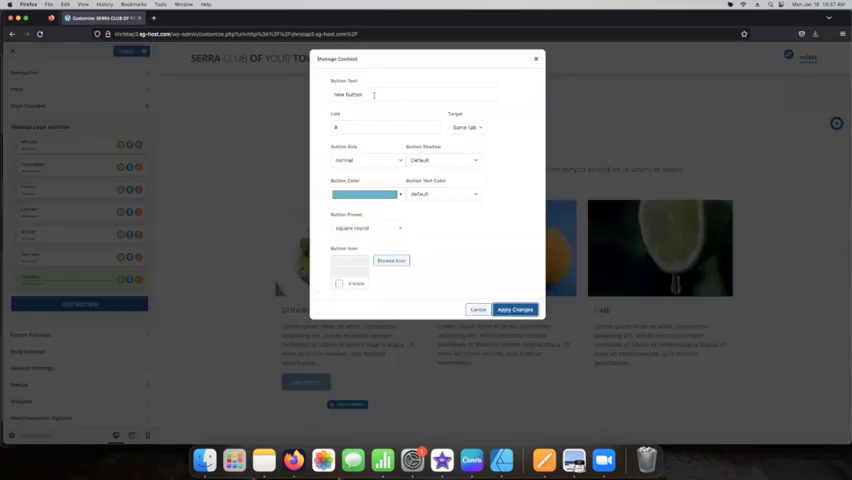
Step: Make the strawberry button read LEARN MORE, linking to /strawberry in the same tab
{"action": "type", "text": "LEARN MORE"}
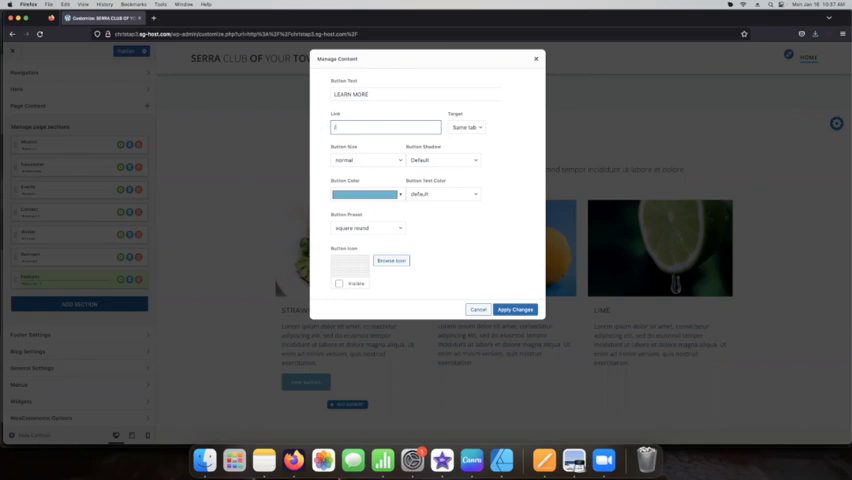
{"action": "type", "text": "/strawberry/"}
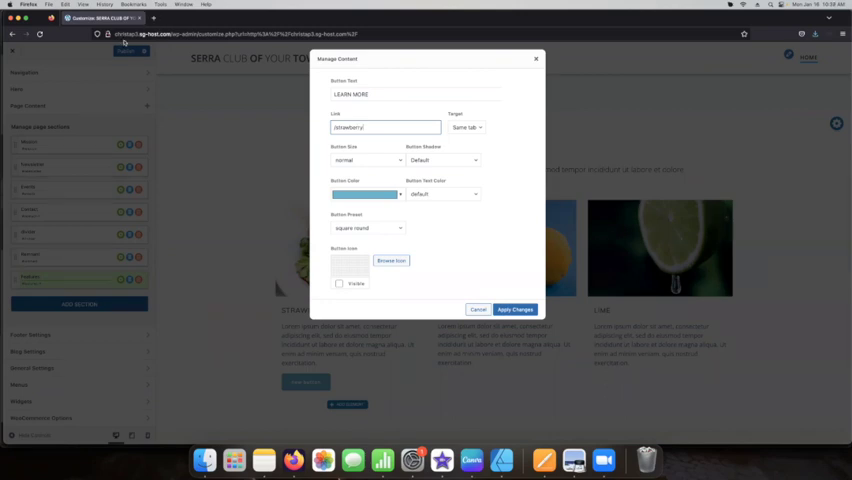
{"action": "mouse_move", "coordinate": [293, 107]}
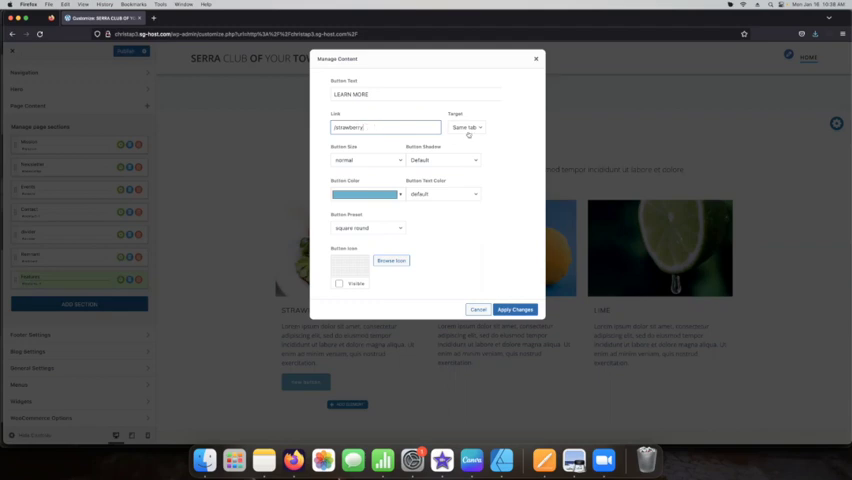
{"action": "left_click", "coordinate": [463, 127]}
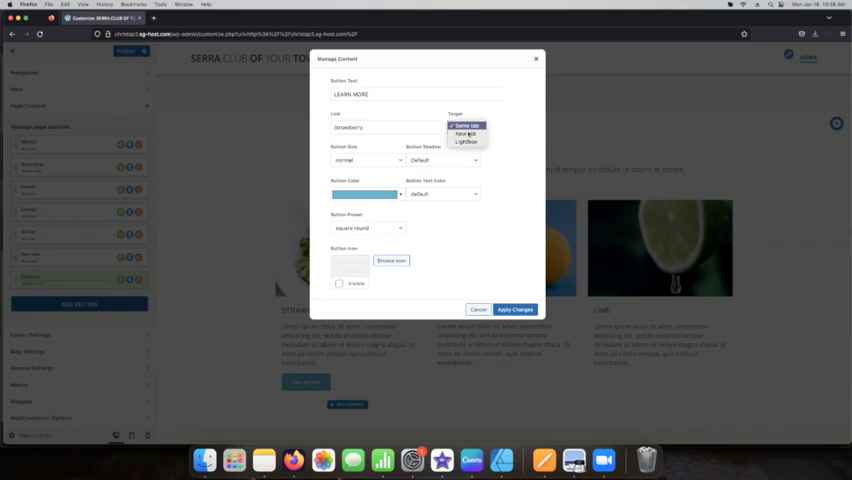
{"action": "left_click", "coordinate": [465, 125]}
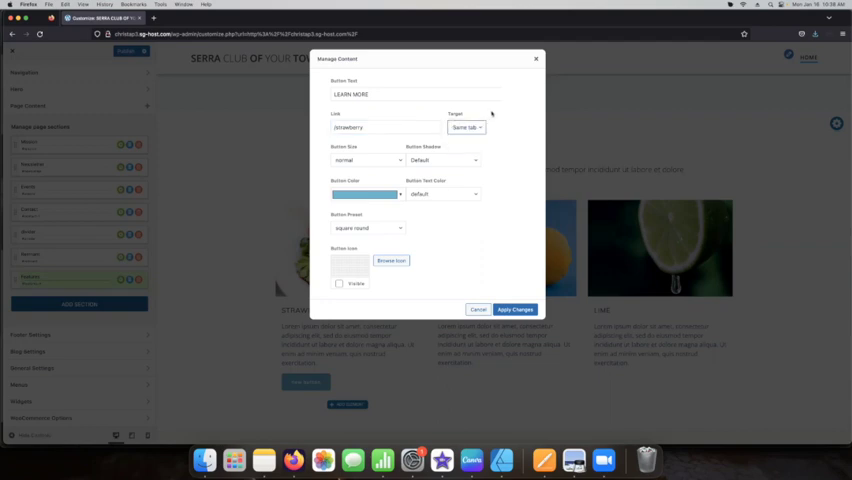
{"action": "left_click", "coordinate": [514, 309]}
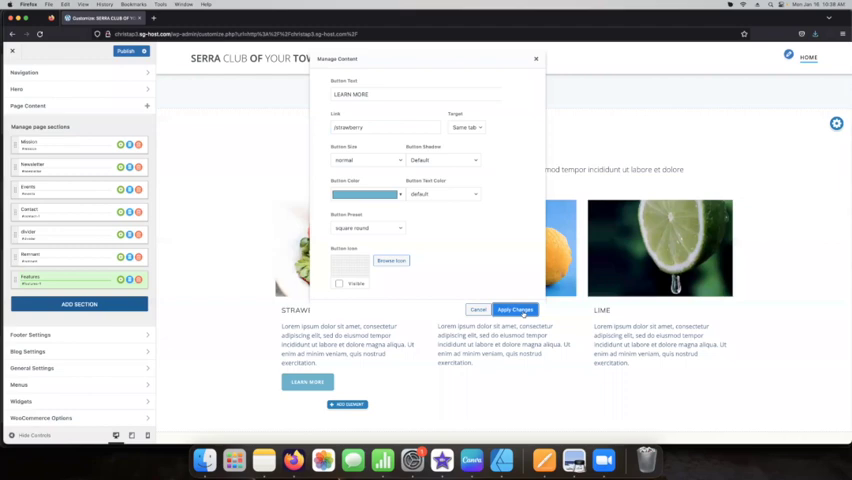
{"action": "left_click", "coordinate": [515, 309]}
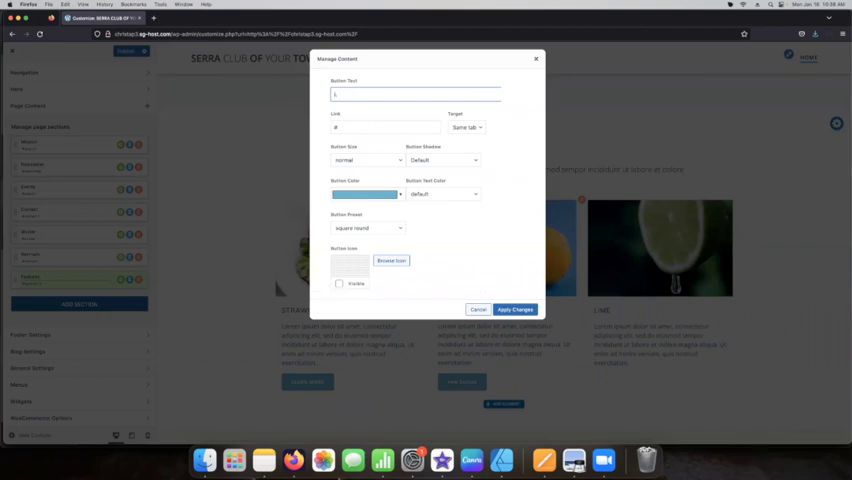
Step: Make the lemon button a yellow, round LEARN MORE button linking to /lemon
{"action": "type", "text": "LEARN MORE"}
{"action": "left_click", "coordinate": [386, 127]}
{"action": "type", "text": "/lemon"}
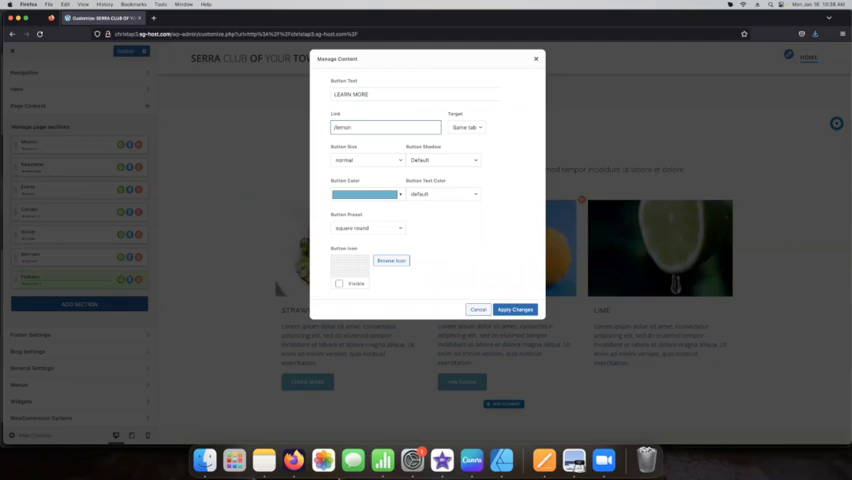
{"action": "left_click", "coordinate": [368, 194]}
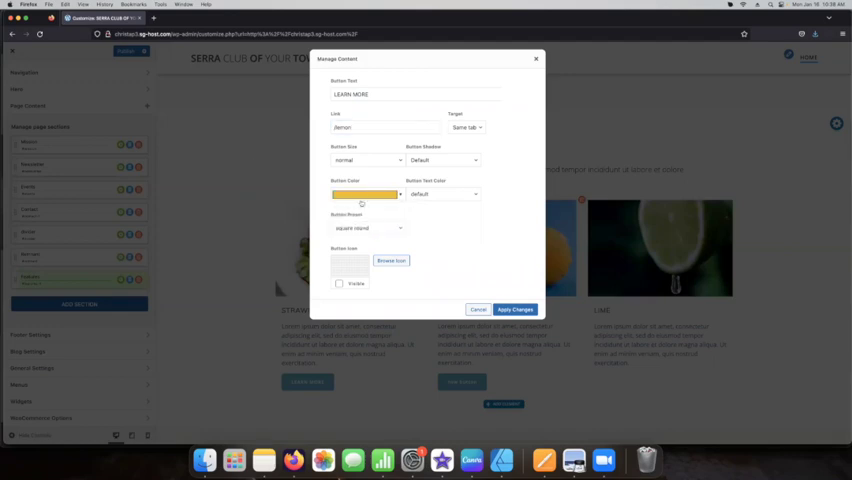
{"action": "left_click", "coordinate": [367, 228]}
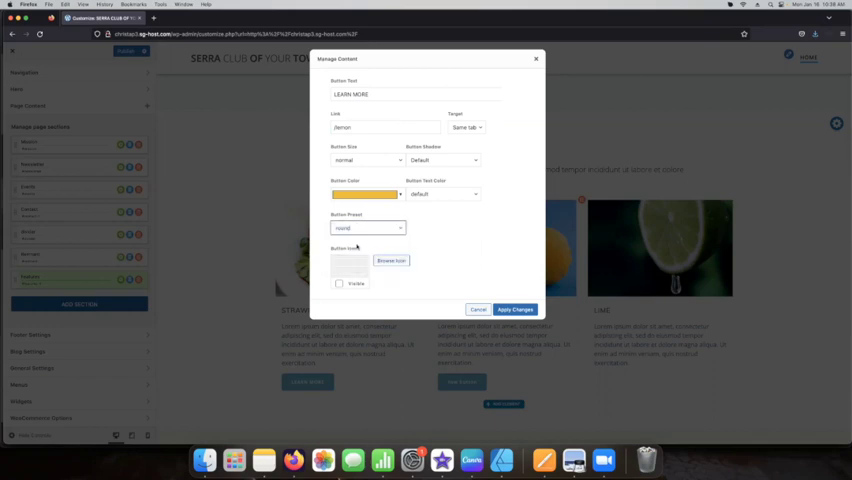
{"action": "left_click", "coordinate": [514, 308]}
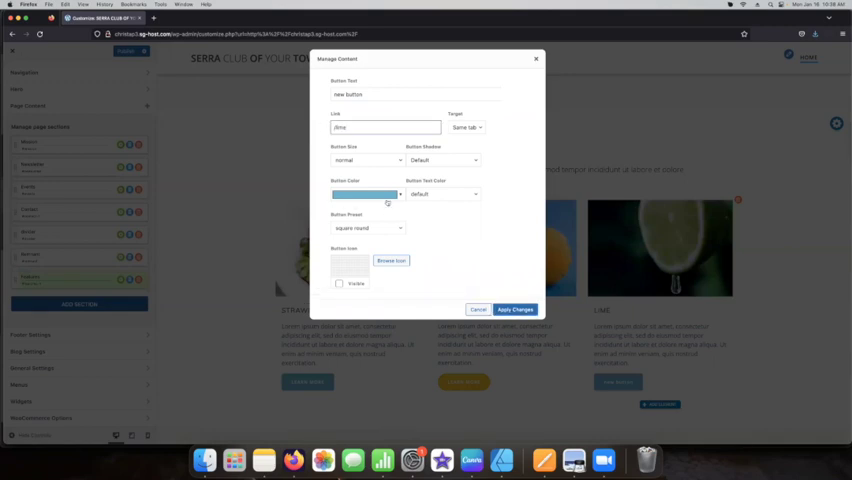
Step: Make the lime button a green, square LEARN MORE button linking to /lime
{"action": "left_click", "coordinate": [363, 194]}
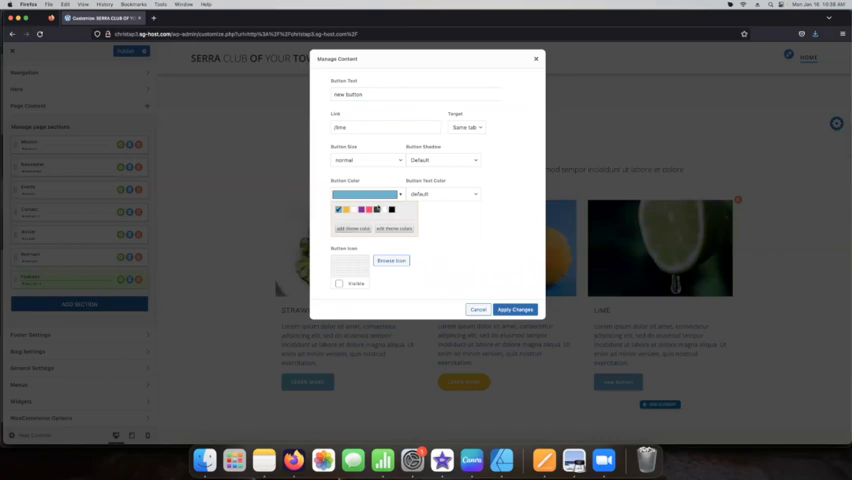
{"action": "left_click", "coordinate": [364, 193]}
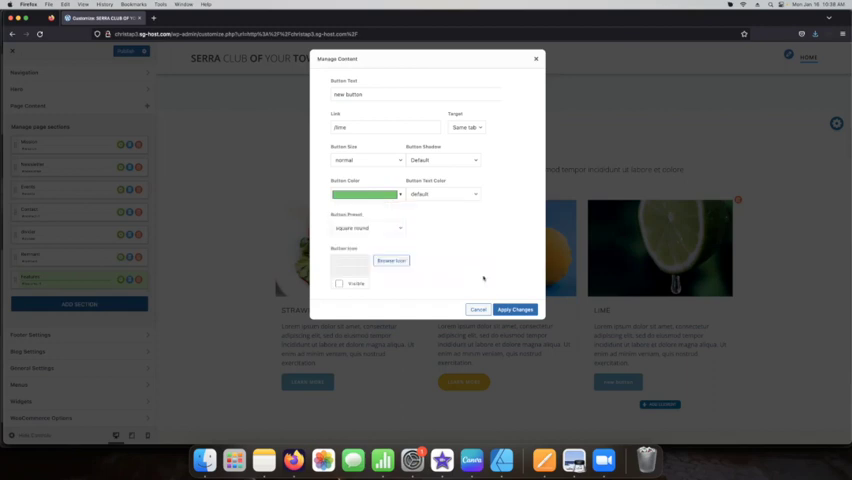
{"action": "left_click", "coordinate": [366, 228]}
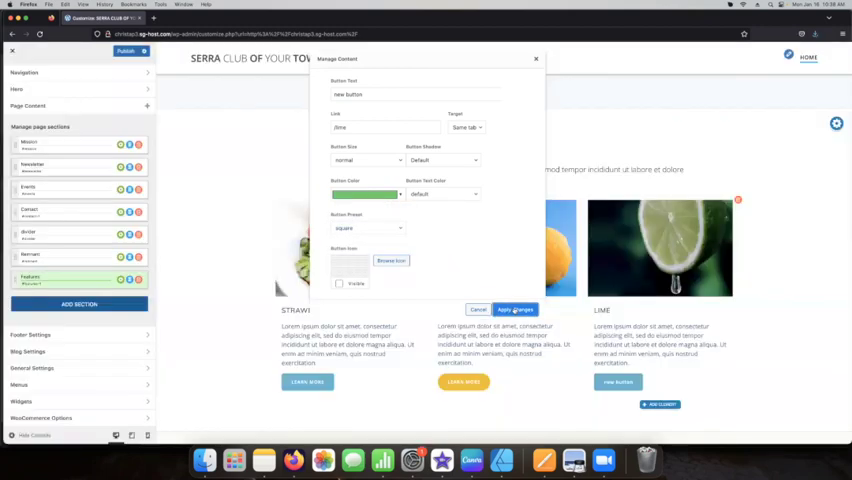
{"action": "left_click", "coordinate": [515, 309]}
{"action": "type", "text": "LEARN MORE"}
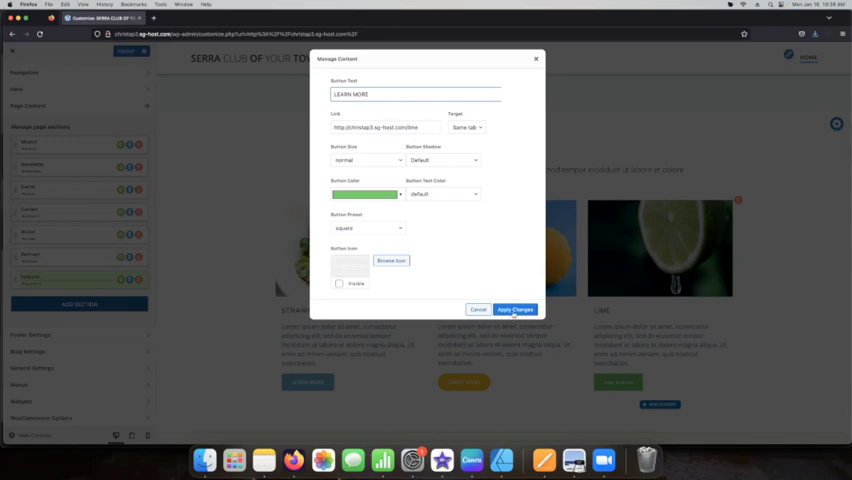
{"action": "left_click", "coordinate": [515, 308]}
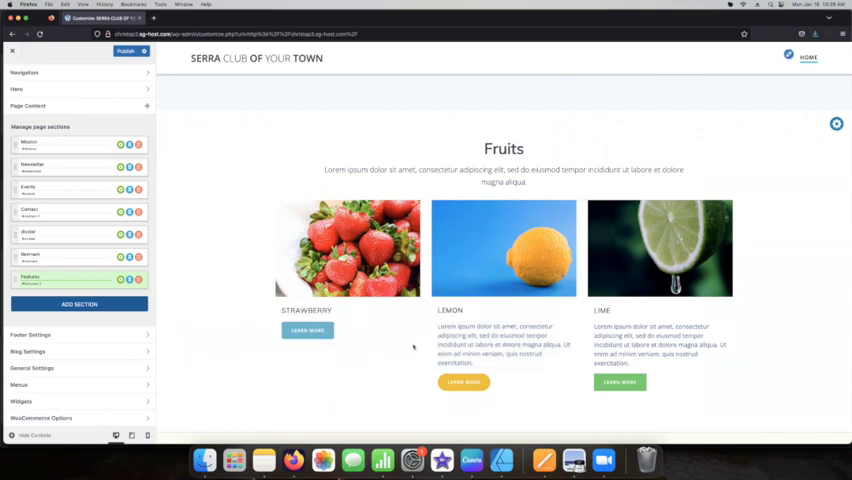
Step: Duplicate the strawberry item and link its button to /strawberry
{"action": "left_click", "coordinate": [306, 330]}
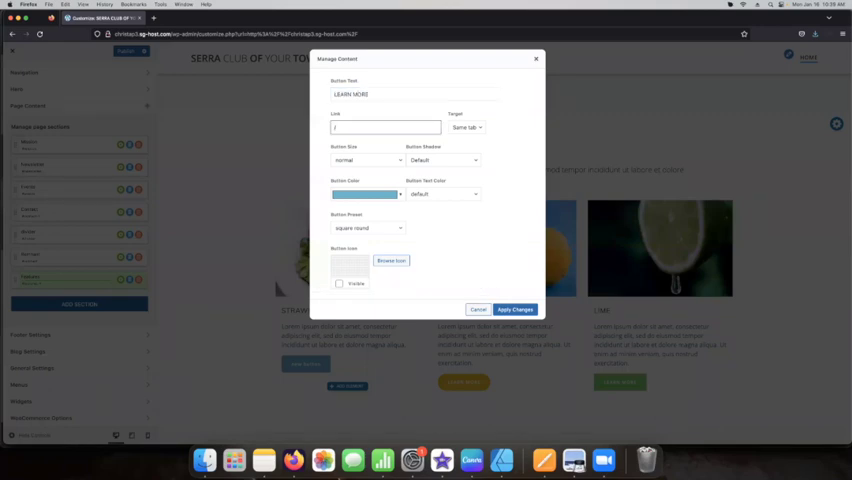
{"action": "type", "text": "/strawberry/"}
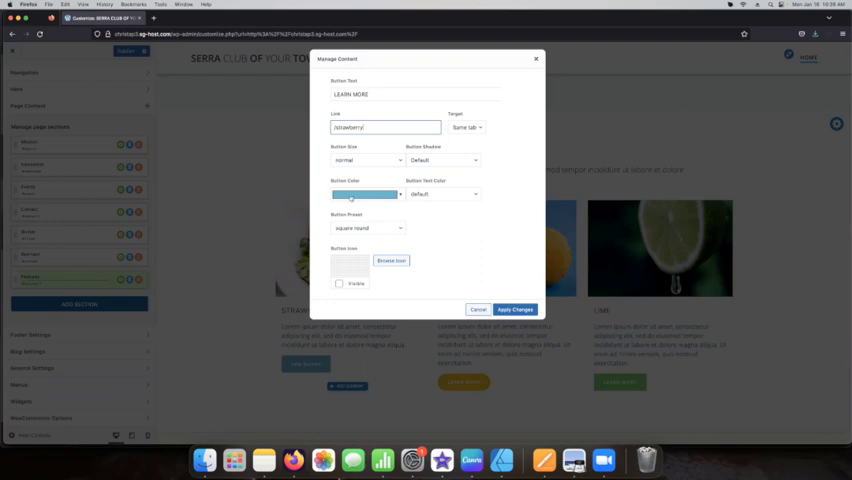
{"action": "left_click", "coordinate": [515, 308]}
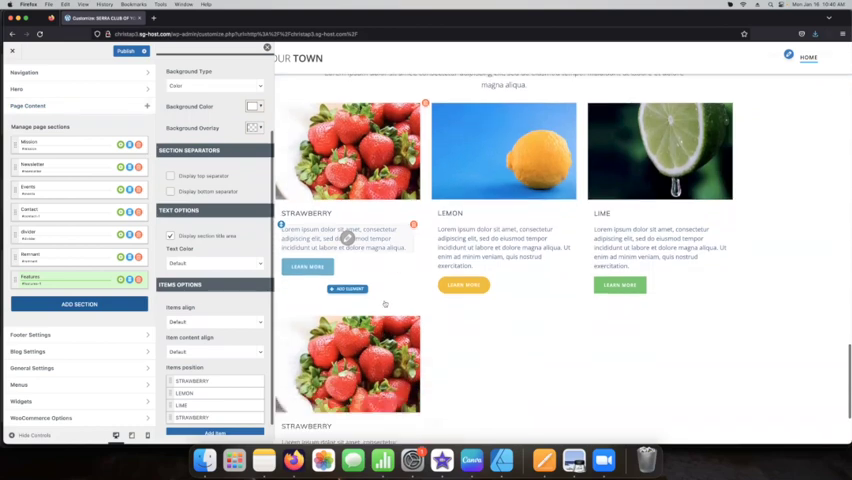
Step: Set both Items align and Item content align to Center
{"action": "scroll", "scroll_direction": "down", "scroll_amount": 3}
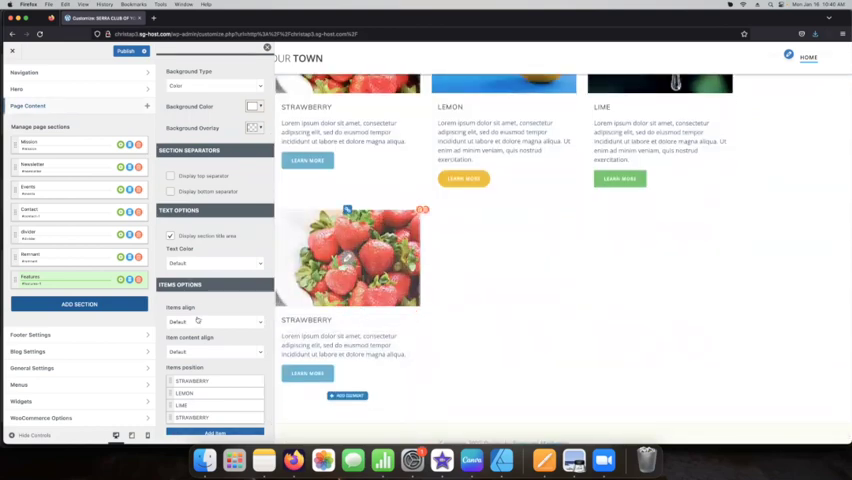
{"action": "left_click", "coordinate": [214, 321]}
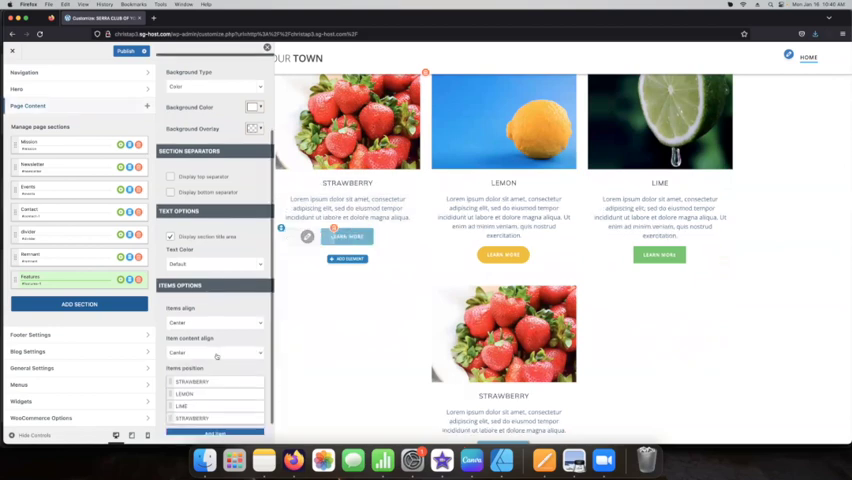
{"action": "left_click", "coordinate": [215, 352]}
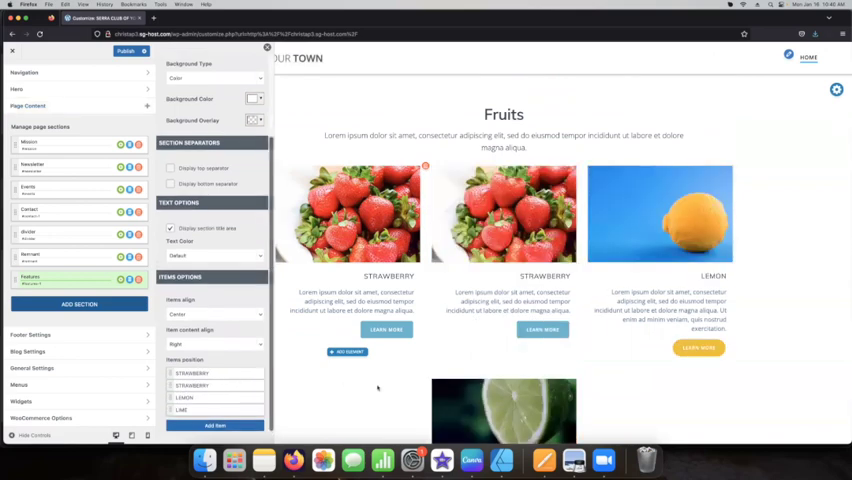
Step: Right-align item content, move LIME to the top, and add a fifth item
{"action": "scroll", "scroll_direction": "down", "scroll_amount": 3}
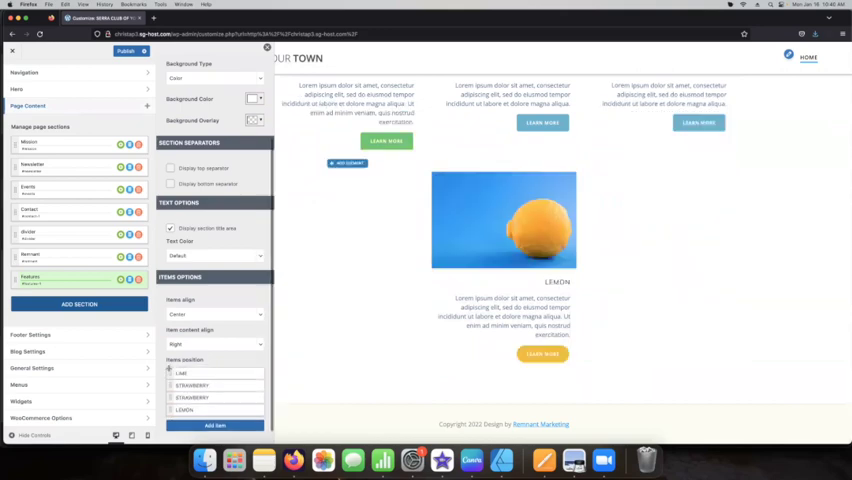
{"action": "left_click", "coordinate": [210, 424]}
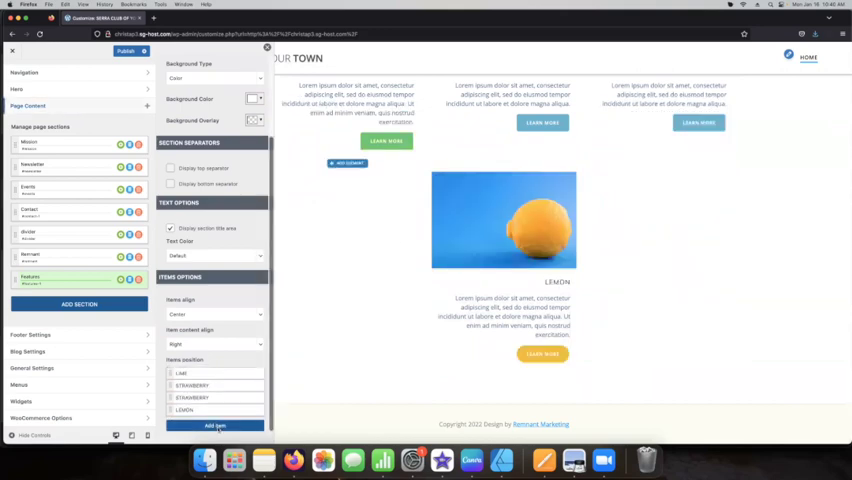
{"action": "left_click", "coordinate": [216, 425]}
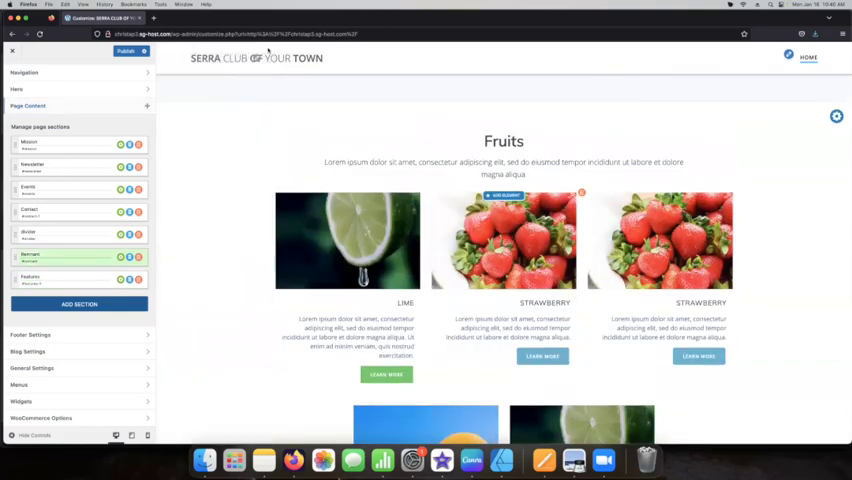
{"action": "scroll", "scroll_direction": "down", "scroll_amount": 3}
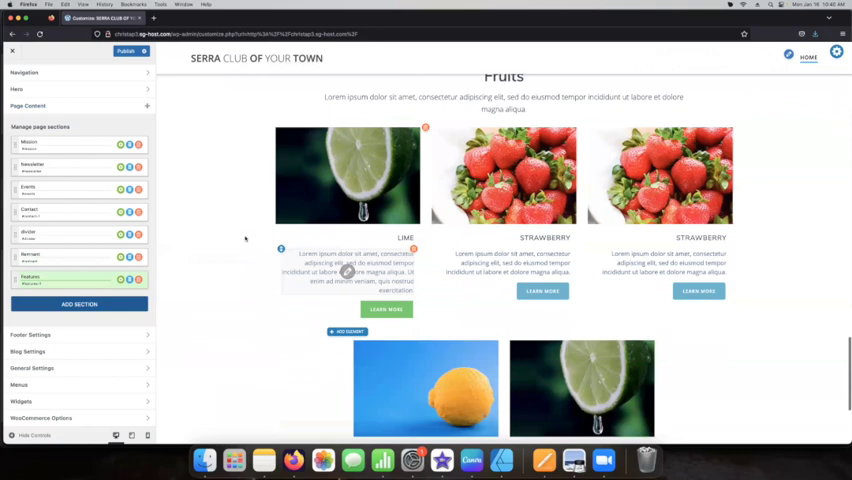
{"action": "scroll", "scroll_direction": "down", "scroll_amount": 3}
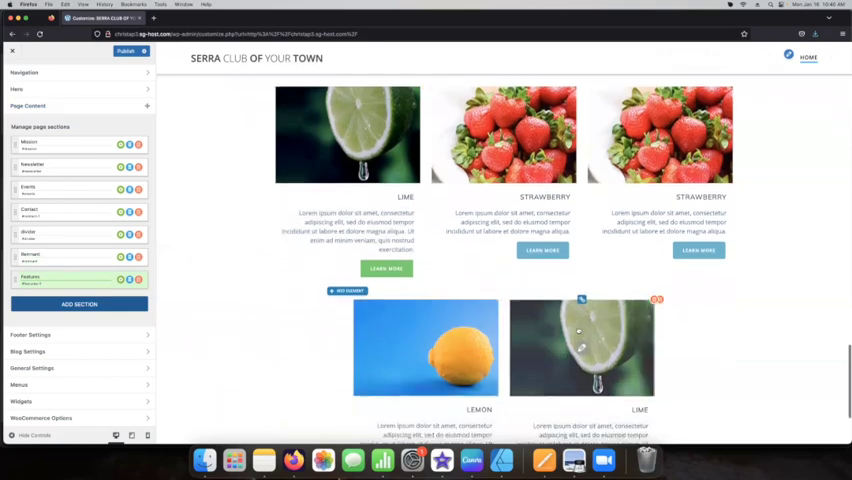
{"action": "scroll", "scroll_direction": "down", "scroll_amount": 3}
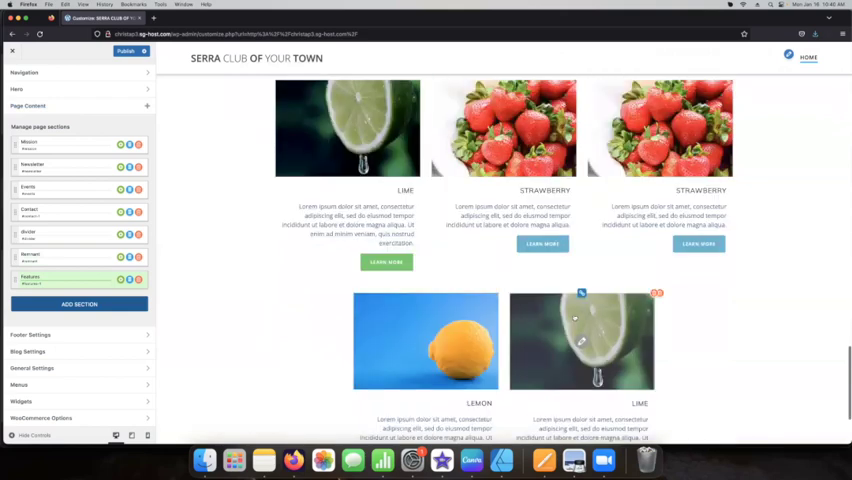